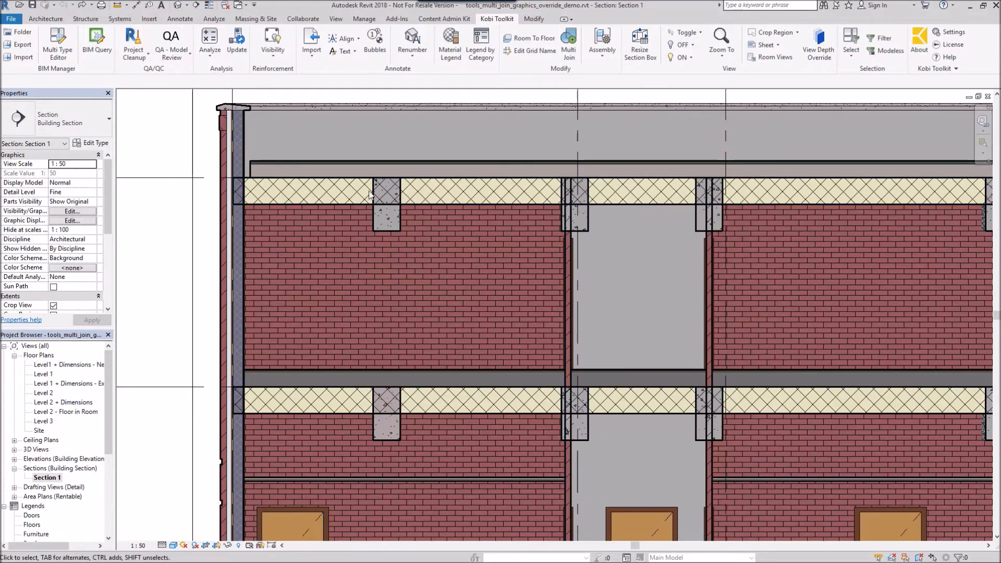
Step: Open the default {3D} view of the building and switch to the Kobi Toolkit tab
{"action": "left_click", "coordinate": [230, 255]}
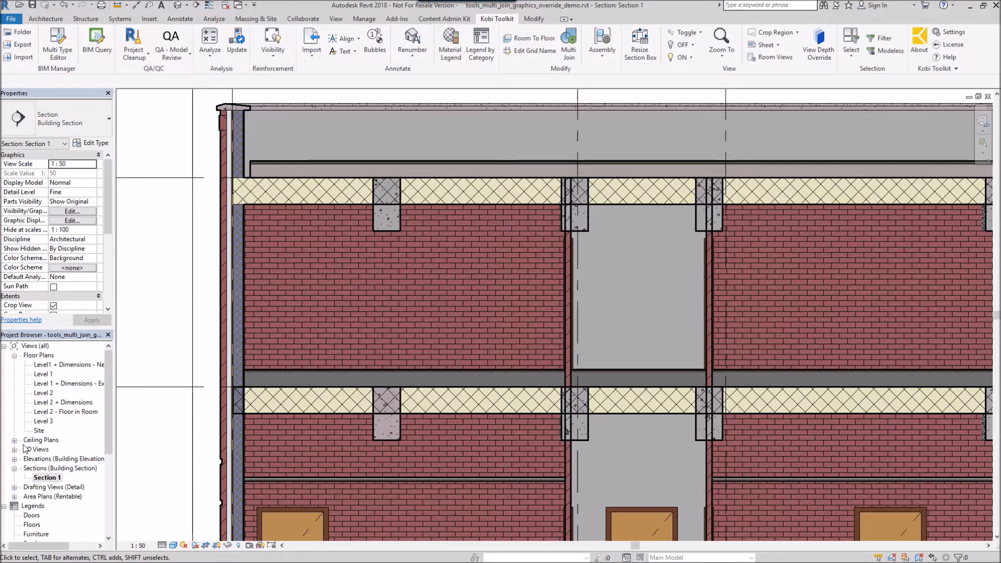
{"action": "double_click", "coordinate": [41, 458]}
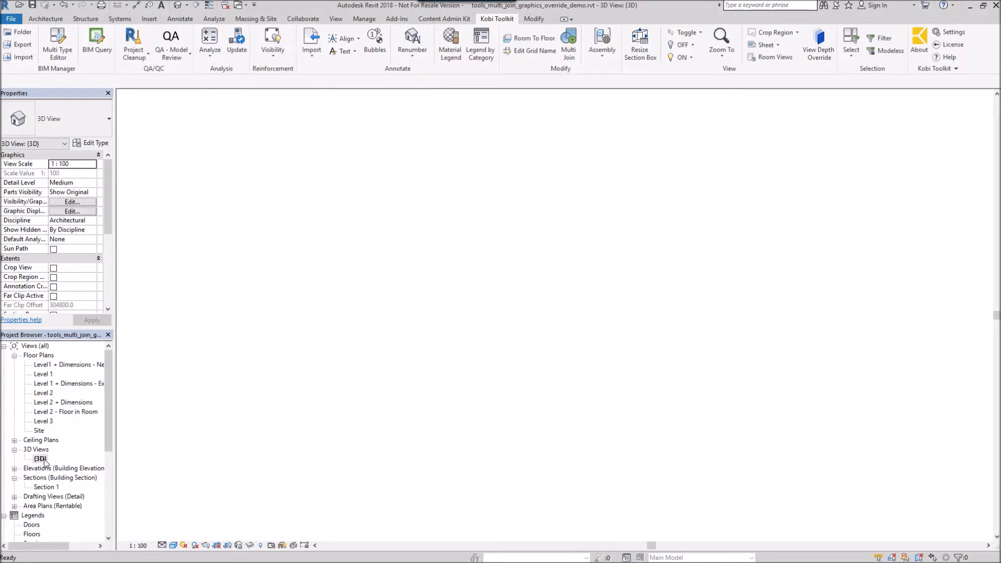
{"action": "double_click", "coordinate": [41, 458]}
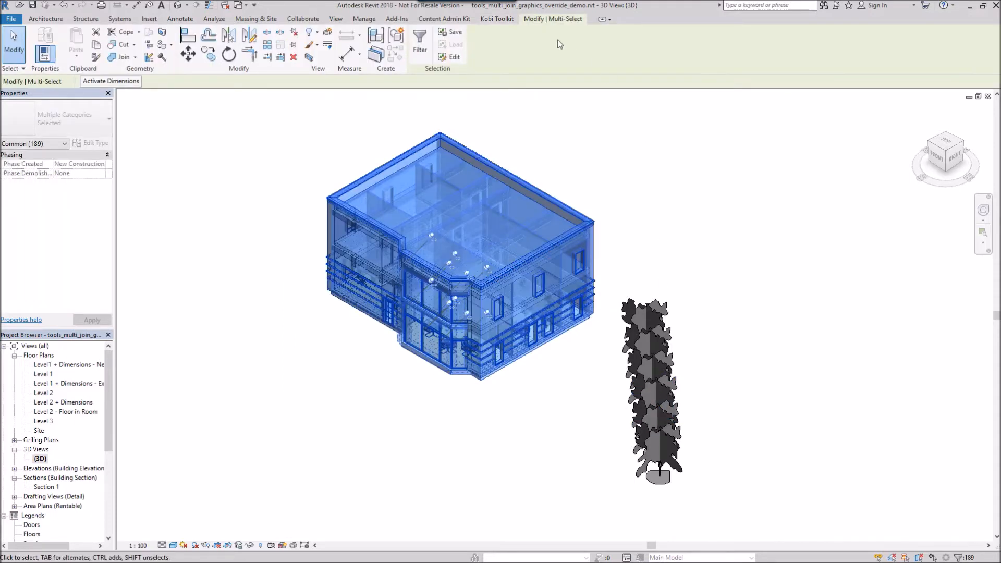
{"action": "left_click", "coordinate": [498, 18]}
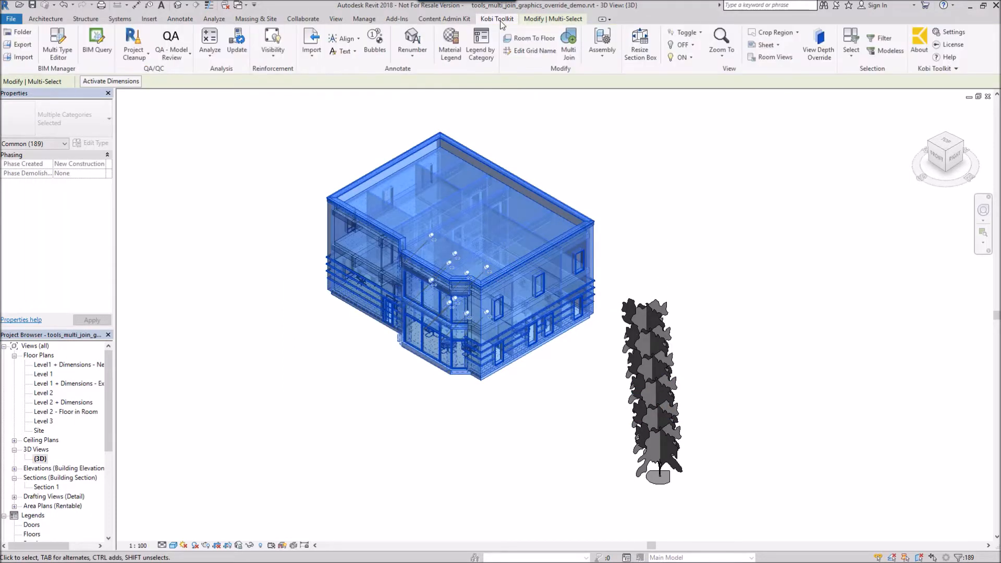
{"action": "mouse_move", "coordinate": [569, 43]}
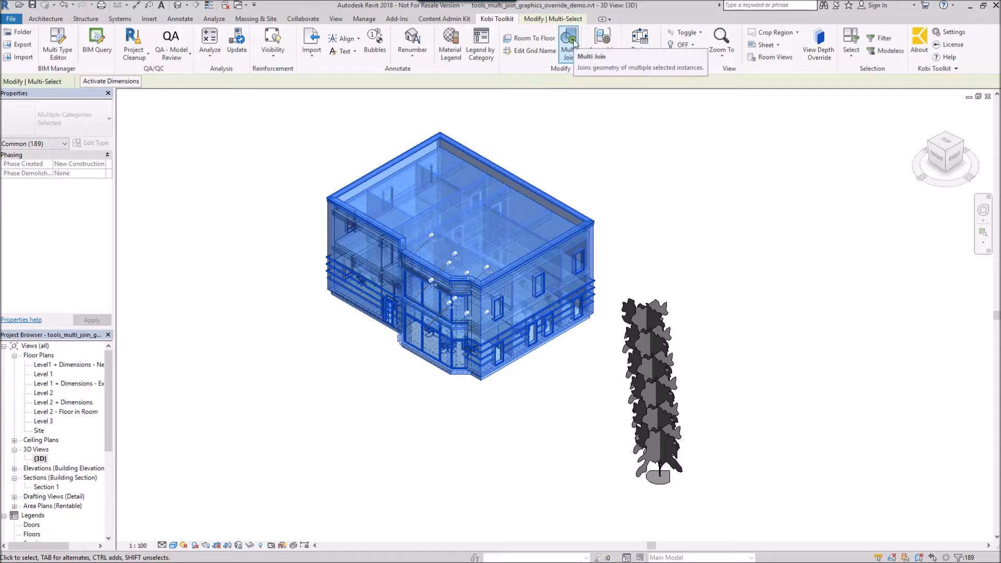
Step: Multi Join Floors with Walls, giving Floors first priority
{"action": "left_click", "coordinate": [568, 43]}
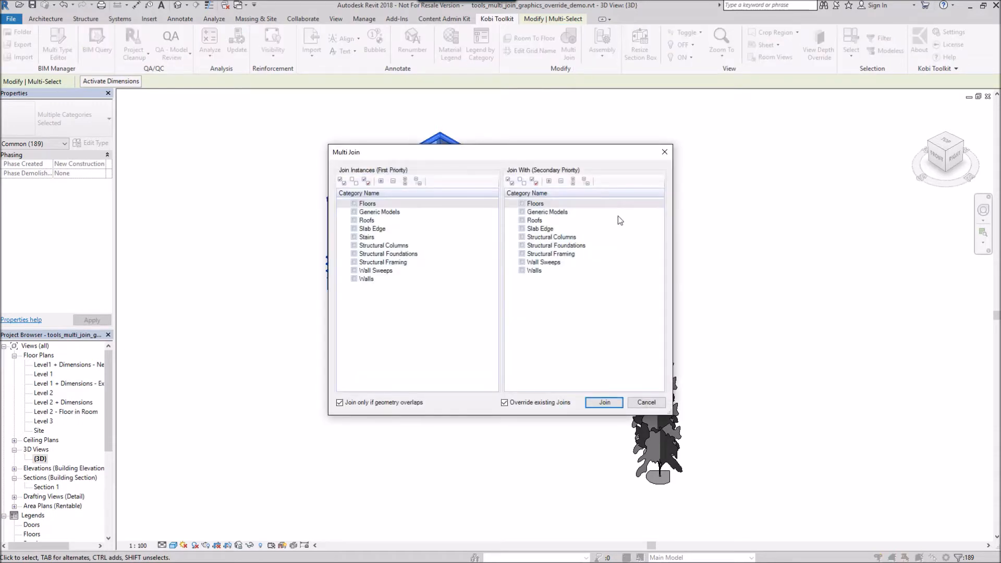
{"action": "mouse_move", "coordinate": [482, 248]}
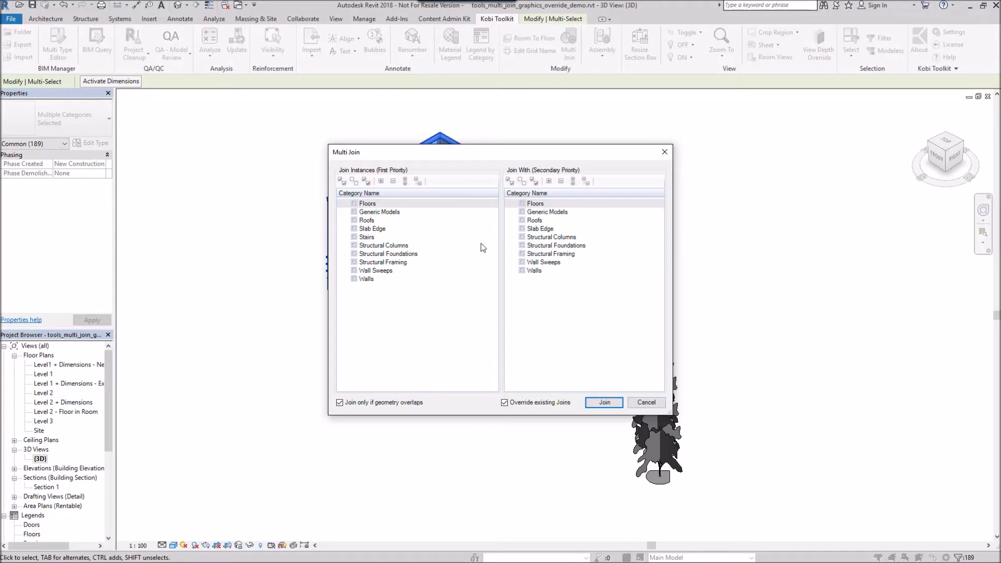
{"action": "mouse_move", "coordinate": [443, 267]}
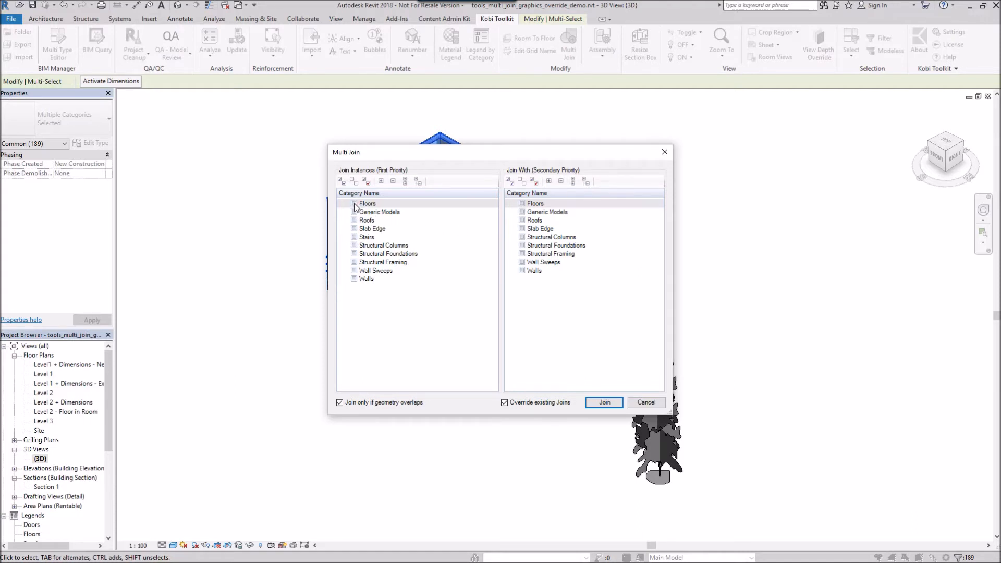
{"action": "left_click", "coordinate": [367, 203]}
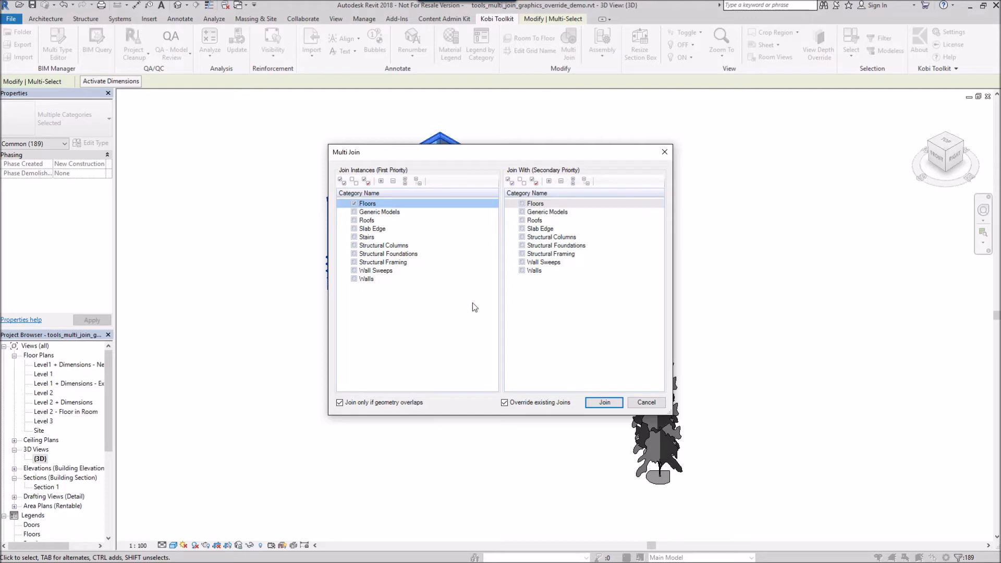
{"action": "left_click", "coordinate": [535, 270]}
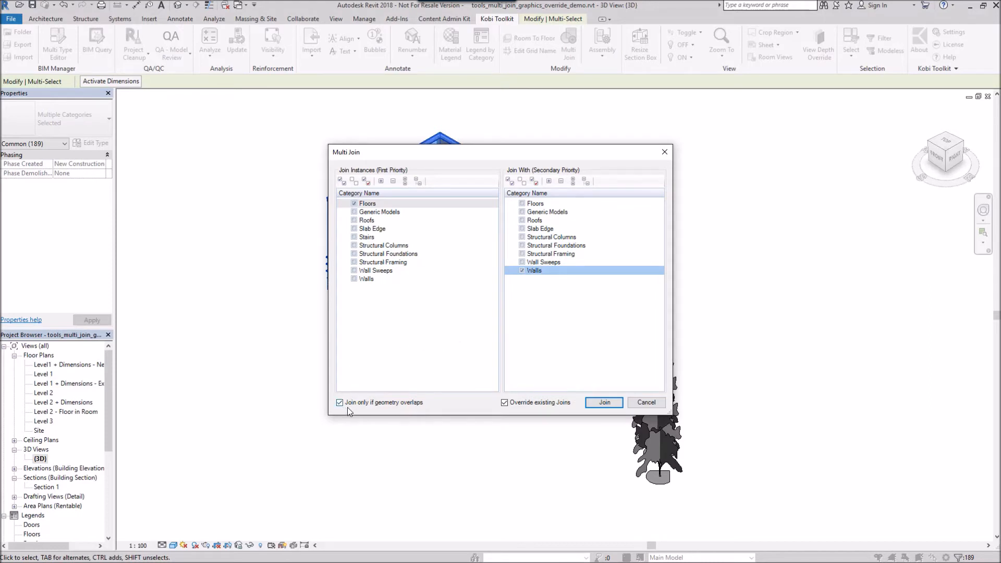
{"action": "mouse_move", "coordinate": [474, 412]}
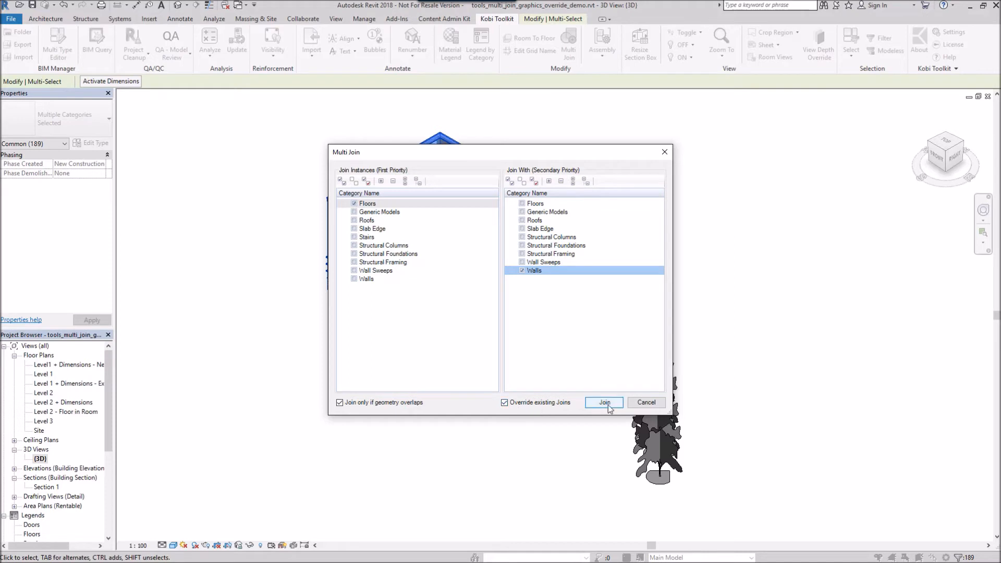
{"action": "left_click", "coordinate": [603, 402]}
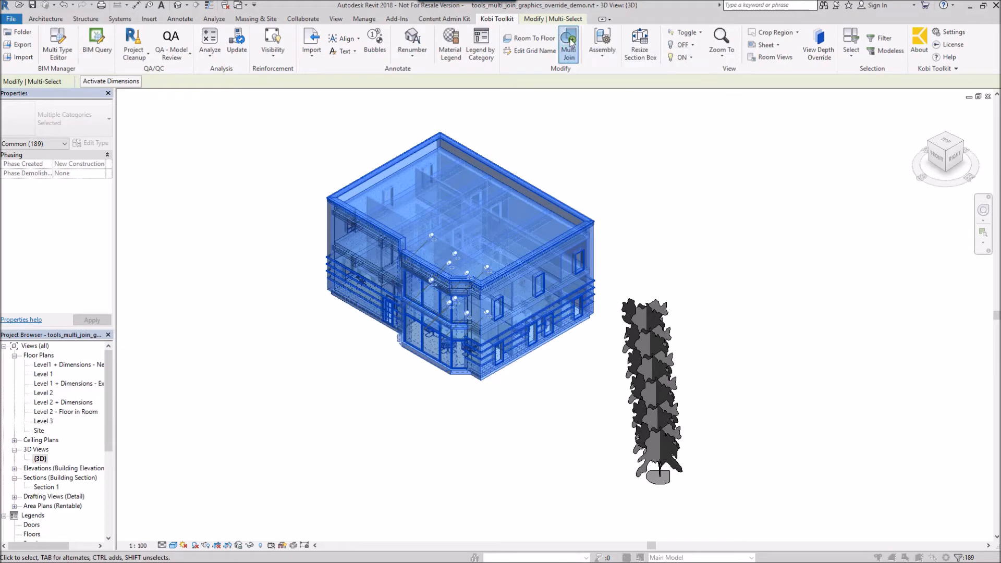
Step: Multi Join Structural Framing with Floors and Walls, framing taking first priority
{"action": "left_click", "coordinate": [568, 43]}
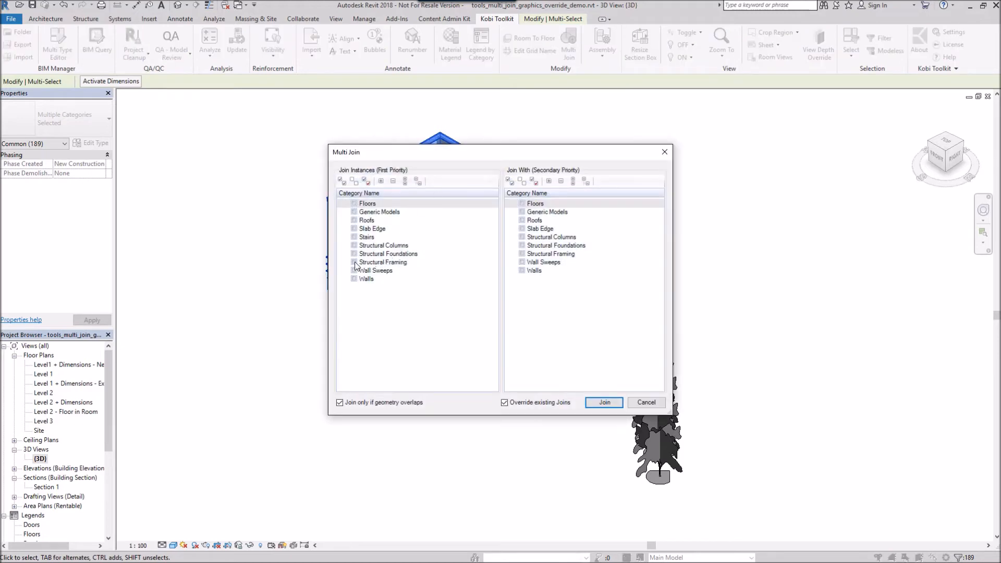
{"action": "left_click", "coordinate": [355, 262]}
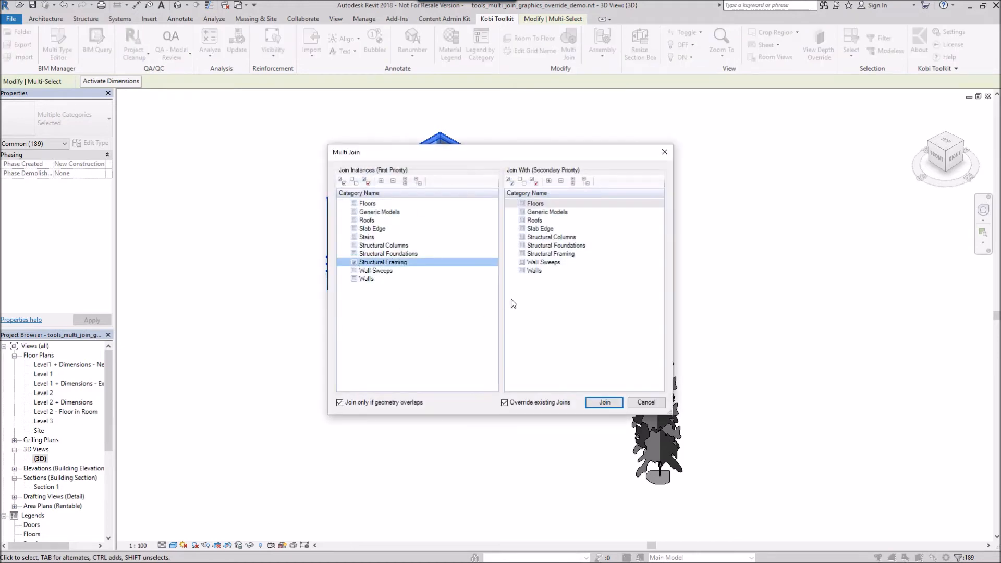
{"action": "left_click", "coordinate": [535, 203]}
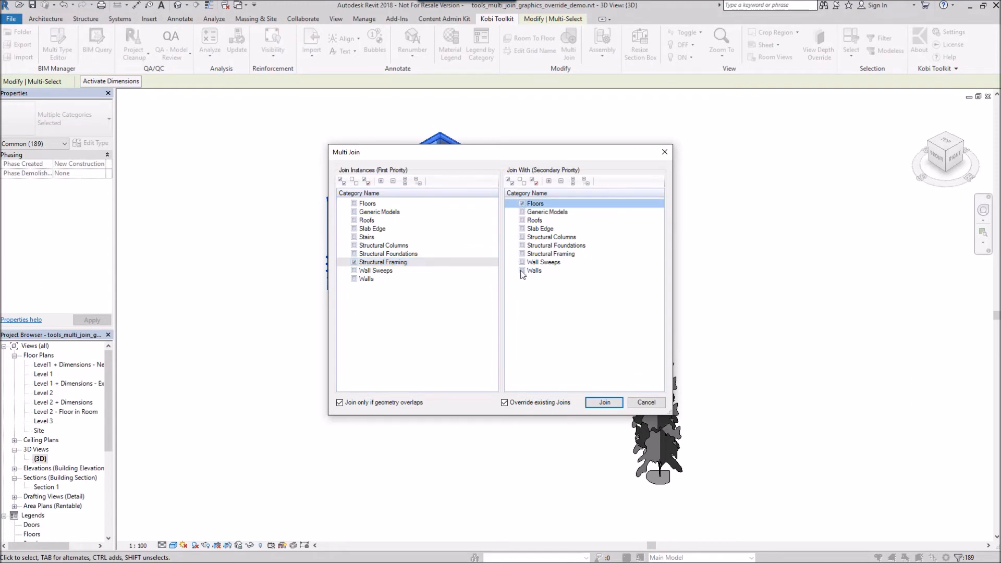
{"action": "left_click", "coordinate": [522, 270]}
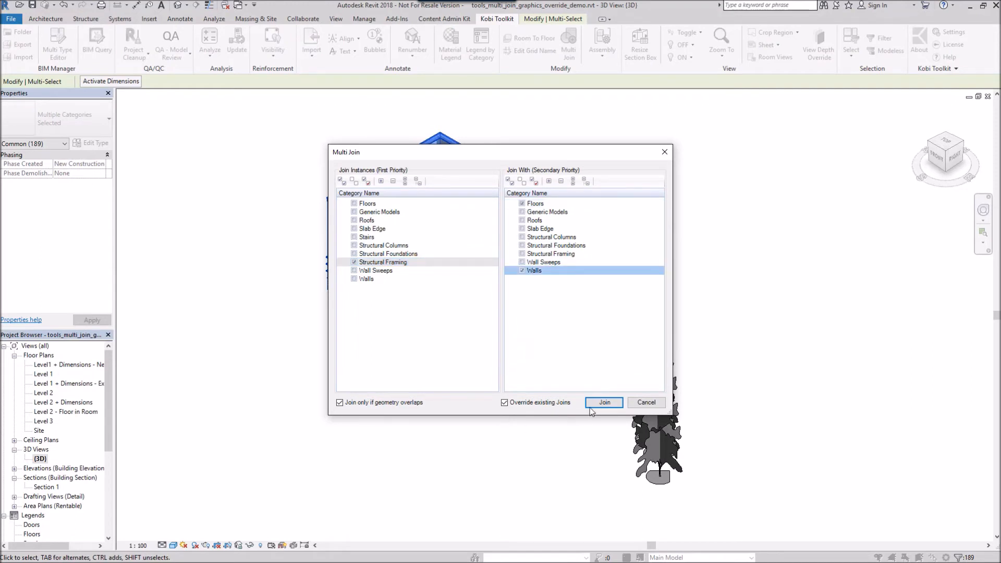
{"action": "left_click", "coordinate": [603, 402]}
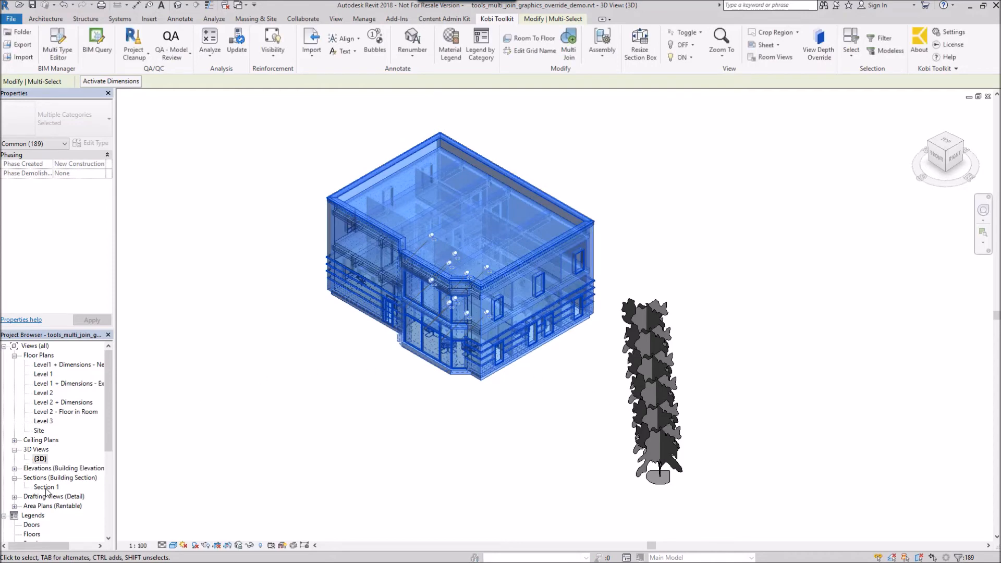
Step: Open Section 1 to inspect beams, floor slabs and walls cleanly joined
{"action": "double_click", "coordinate": [46, 487]}
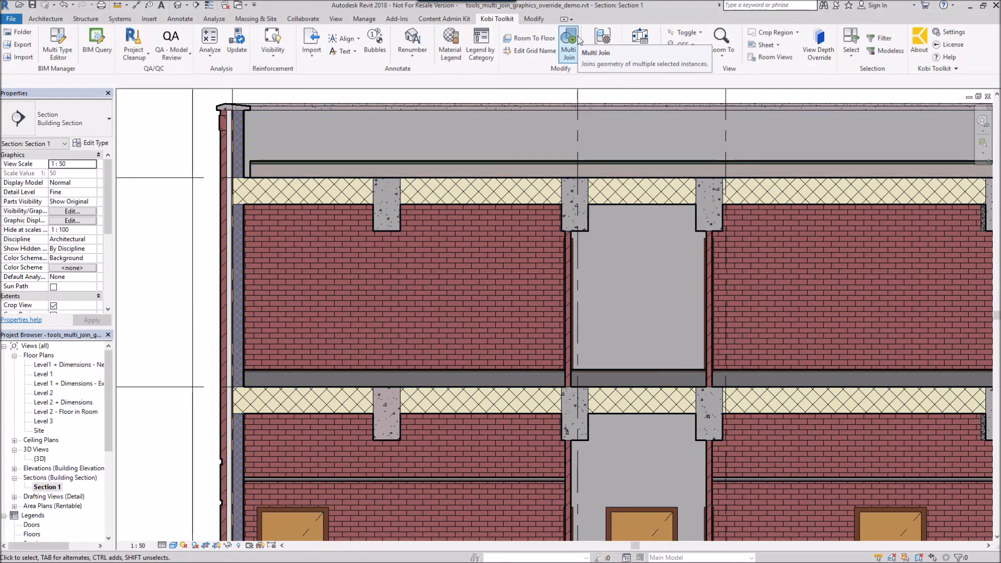
{"action": "mouse_move", "coordinate": [291, 183]}
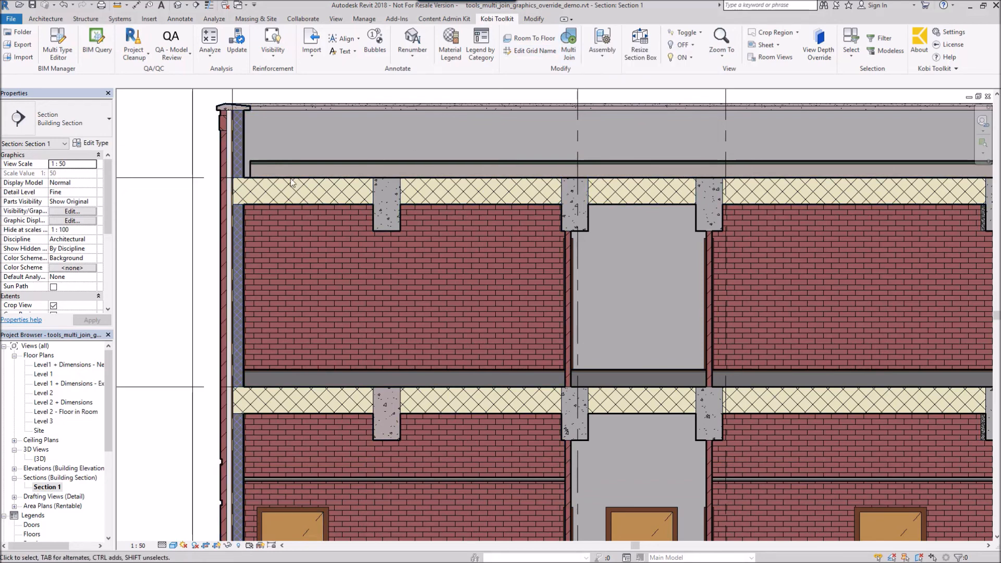
{"action": "left_click", "coordinate": [230, 224]}
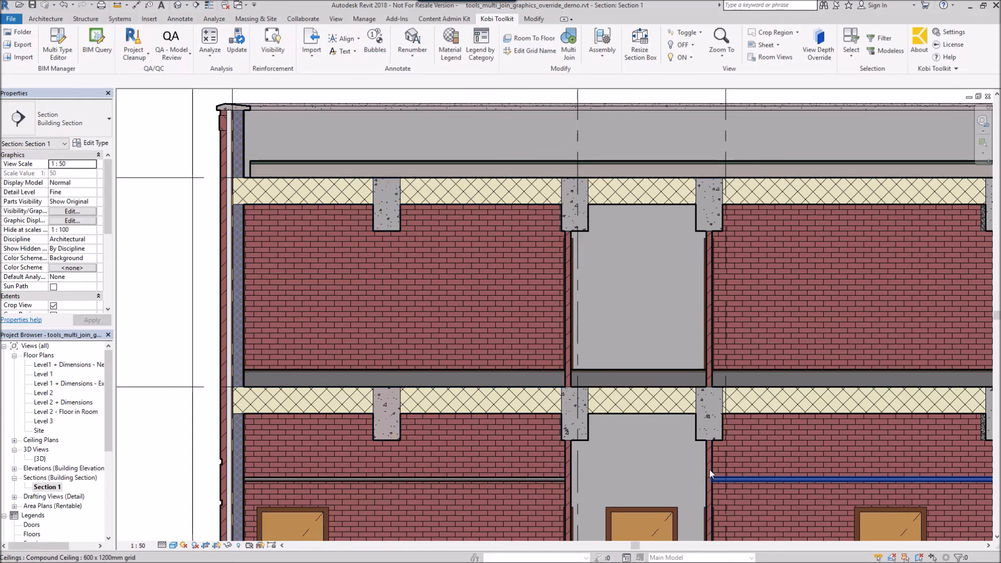
{"action": "mouse_move", "coordinate": [709, 460]}
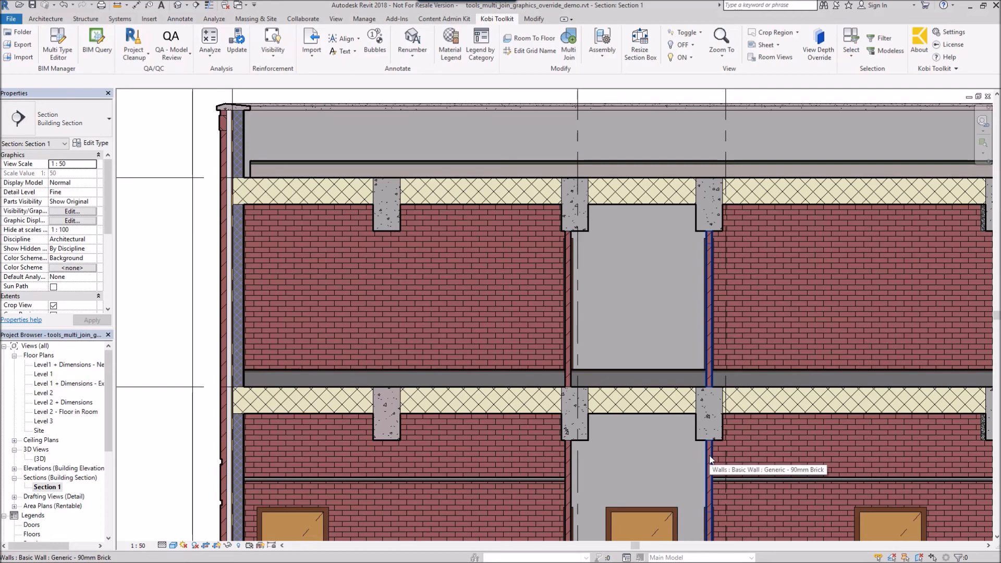